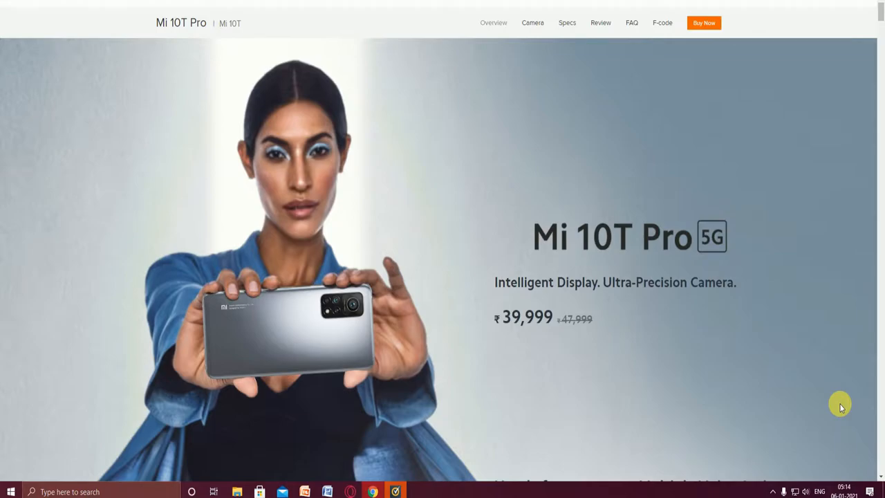
Scroll from the Mi 10T Pro hero banner to the ten-tile feature grid (144Hz, 108MP, Snapdragon 865, 5000mAh)
{"action": "scroll", "scroll_direction": "down", "scroll_amount": 3}
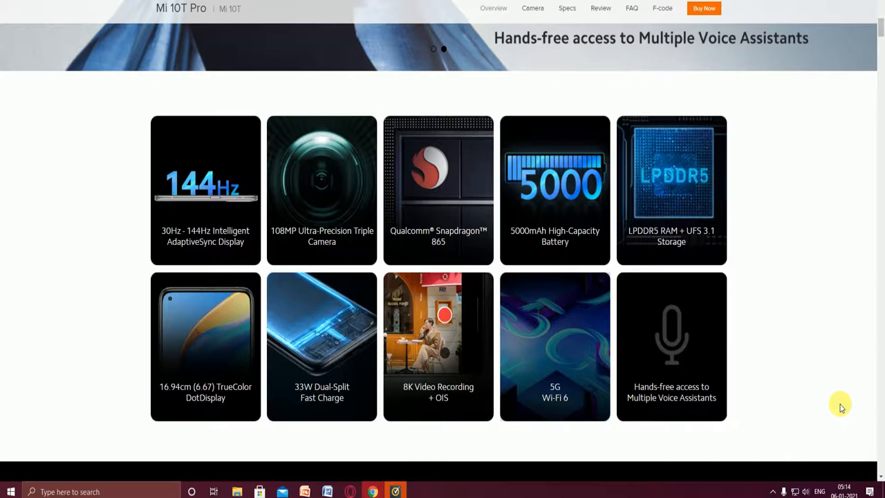
{"action": "left_click", "coordinate": [433, 48]}
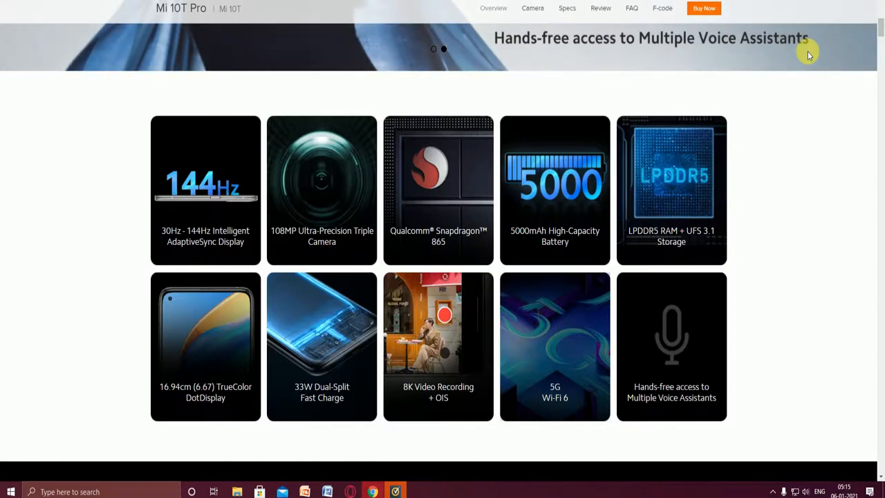
{"action": "mouse_move", "coordinate": [196, 348]}
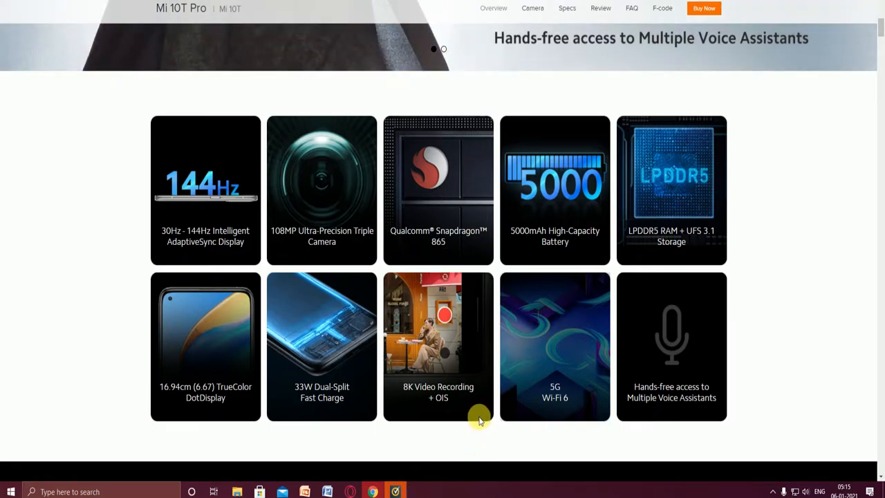
{"action": "mouse_move", "coordinate": [576, 418]}
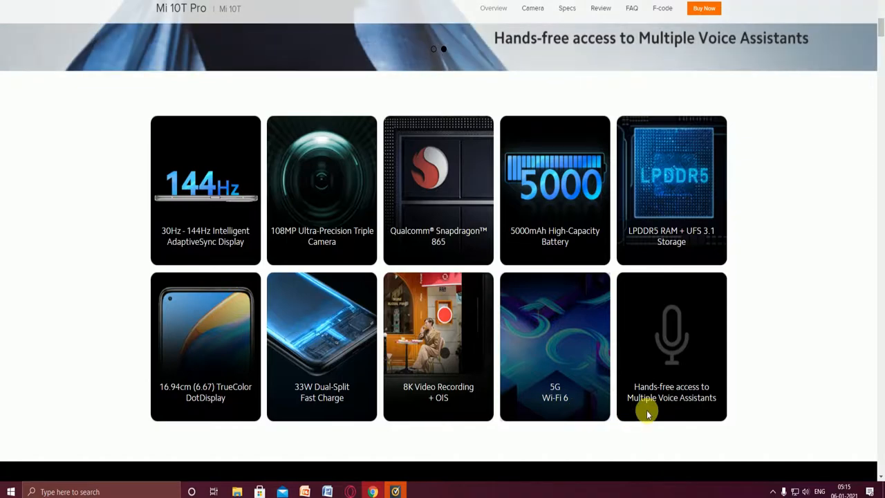
{"action": "mouse_move", "coordinate": [755, 405]}
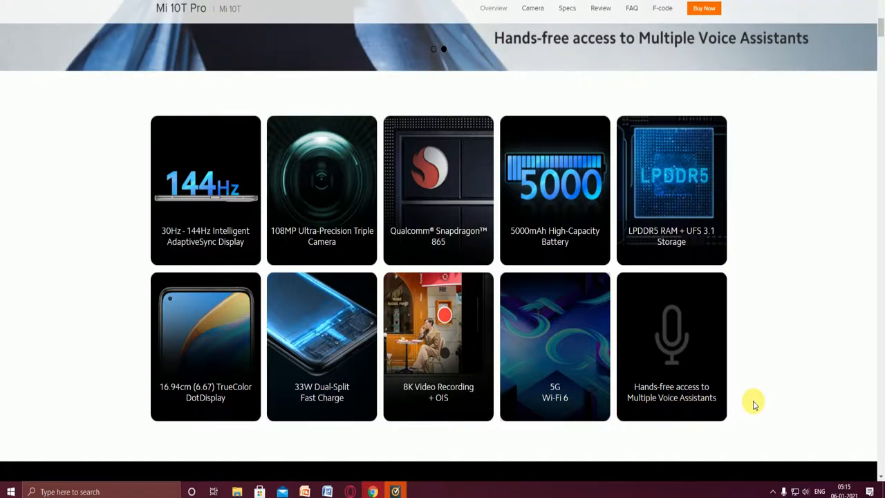
Scroll past the feature grid to the 108MP Triple Camera + OIS lens specifications
{"action": "scroll", "scroll_direction": "down", "scroll_amount": 3}
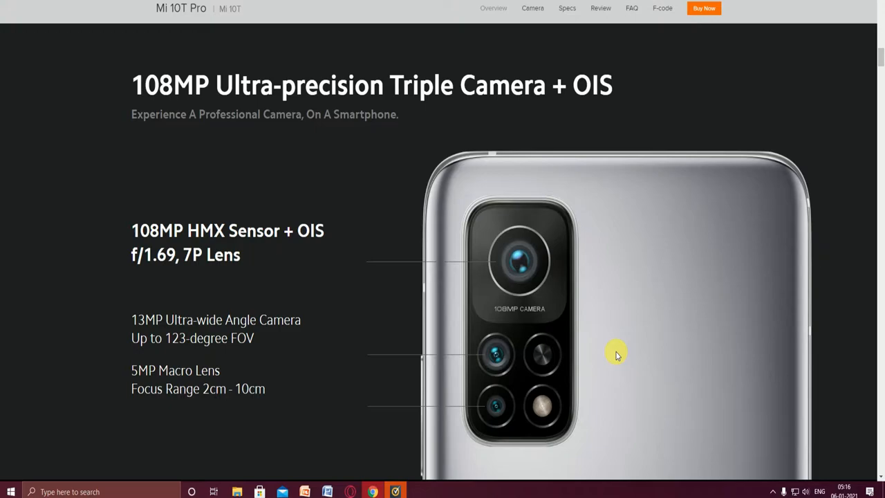
{"action": "mouse_move", "coordinate": [532, 274]}
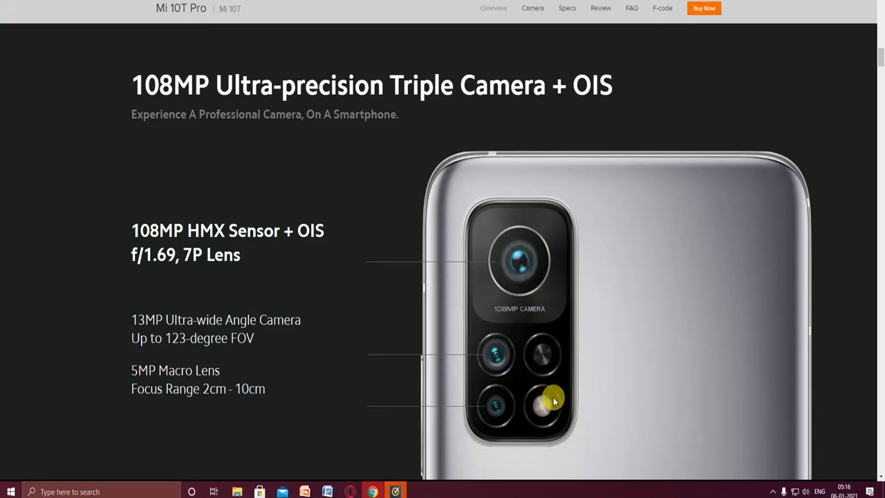
{"action": "mouse_move", "coordinate": [260, 349]}
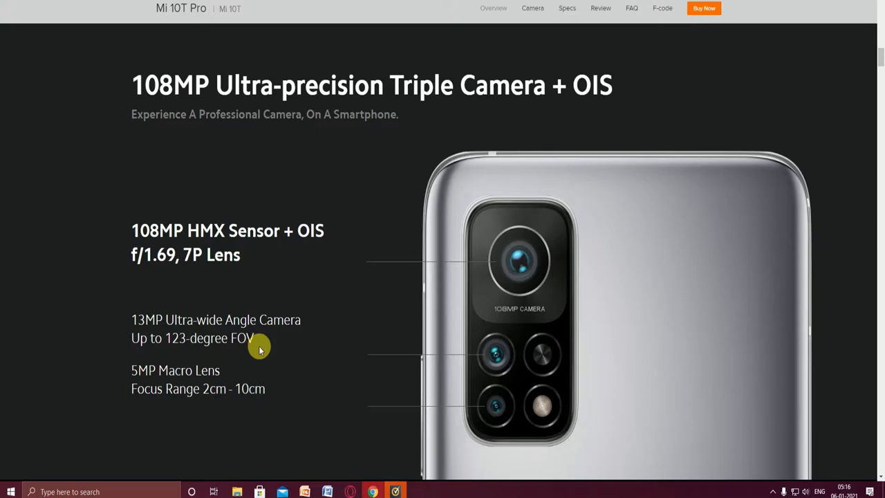
{"action": "mouse_move", "coordinate": [496, 371]}
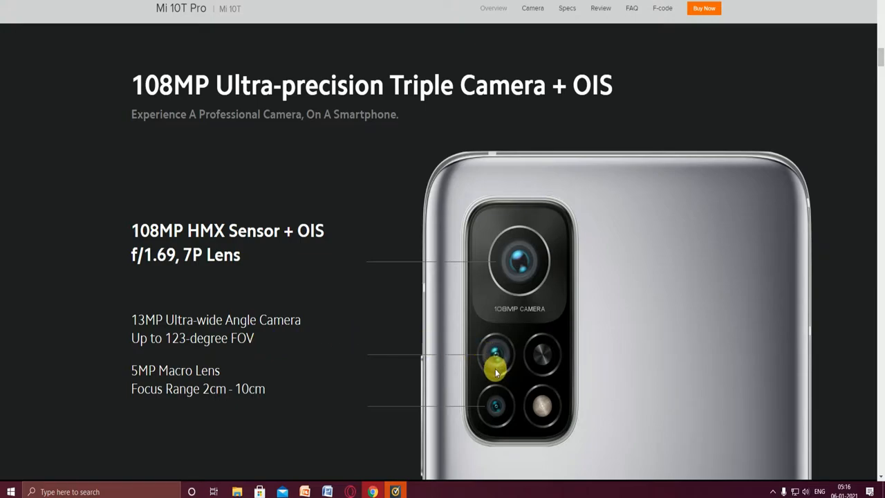
{"action": "mouse_move", "coordinate": [489, 425]}
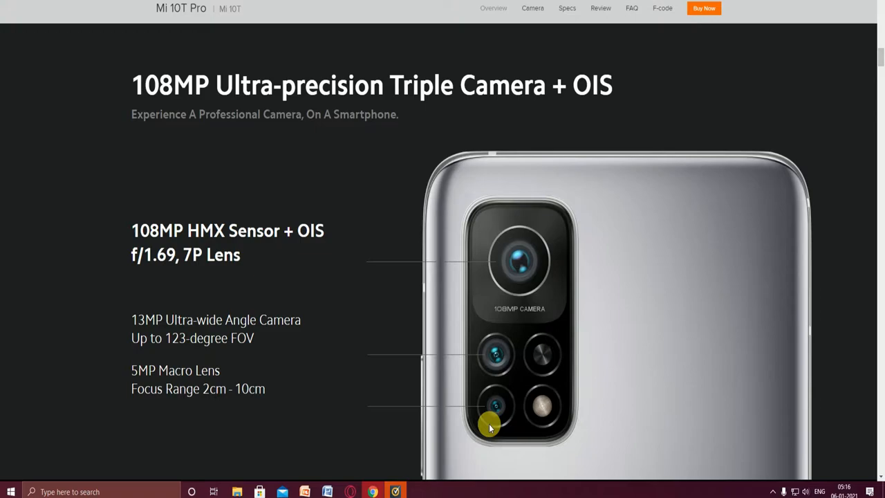
{"action": "mouse_move", "coordinate": [477, 440]}
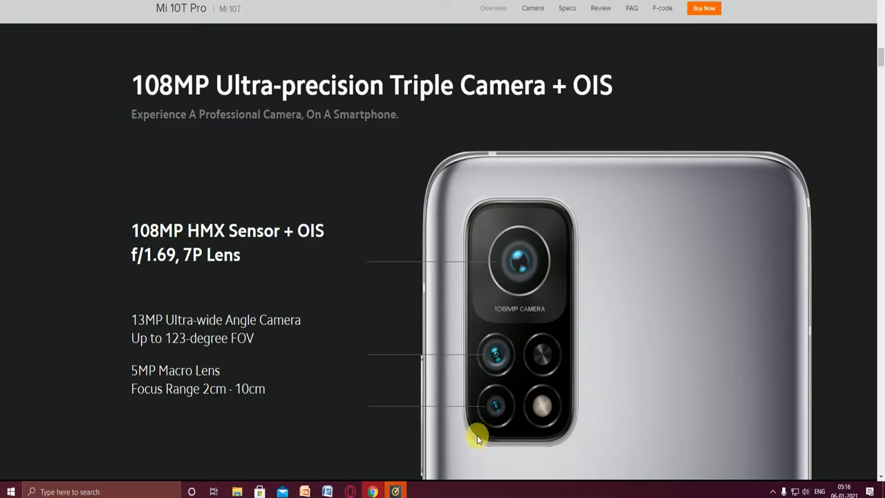
{"action": "mouse_move", "coordinate": [533, 415]}
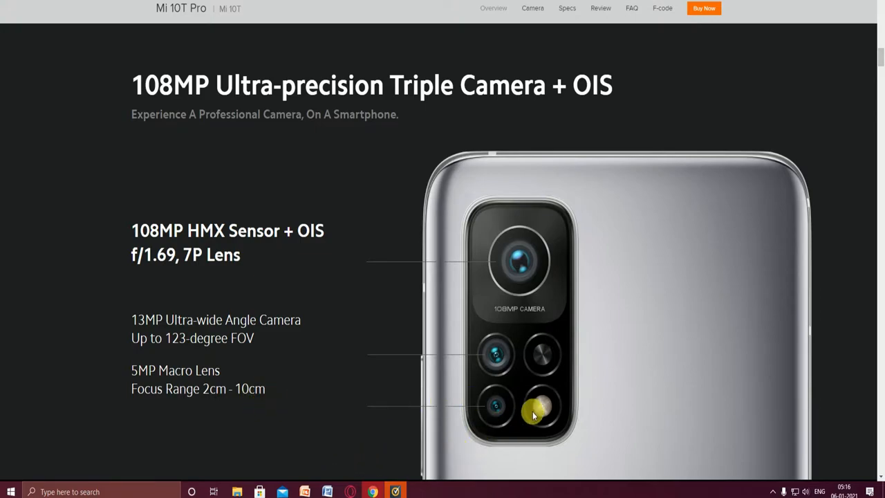
Scroll through the Ultra-precision Camera section to the 'Turn Each Shot Into A Masterpiece' photos
{"action": "scroll", "scroll_direction": "down", "scroll_amount": 3}
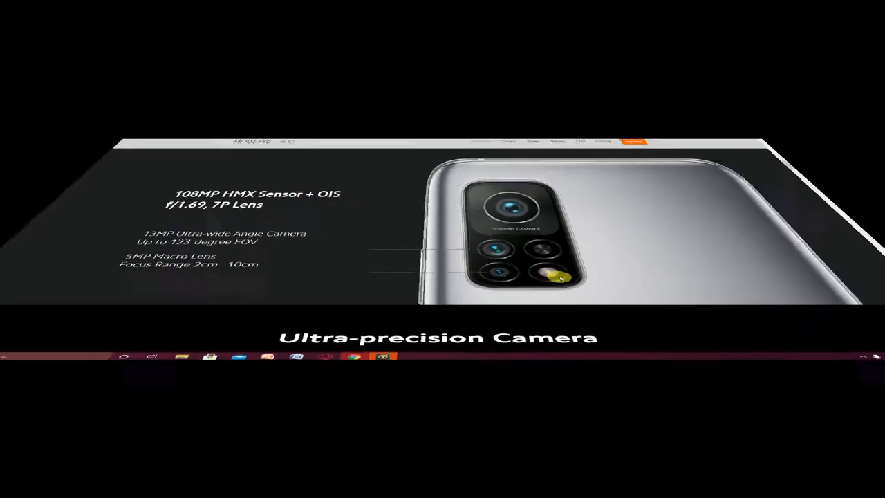
{"action": "scroll", "scroll_direction": "down", "scroll_amount": 3}
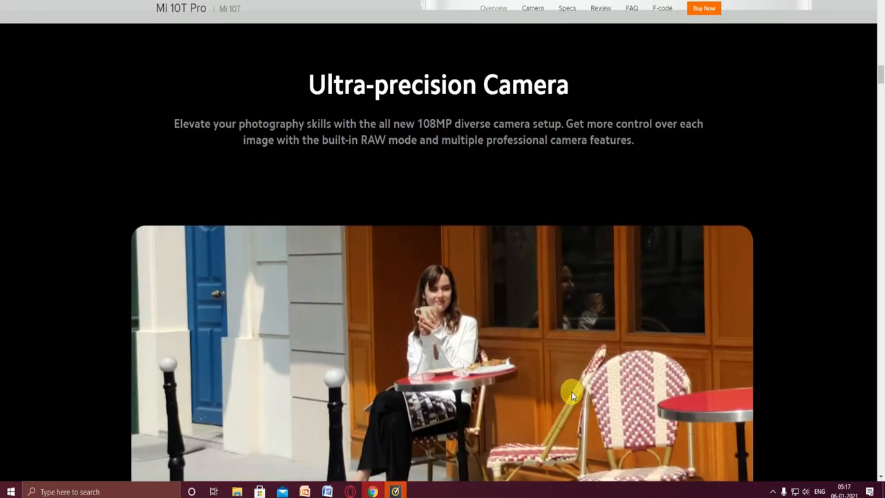
{"action": "scroll", "scroll_direction": "down", "scroll_amount": 3}
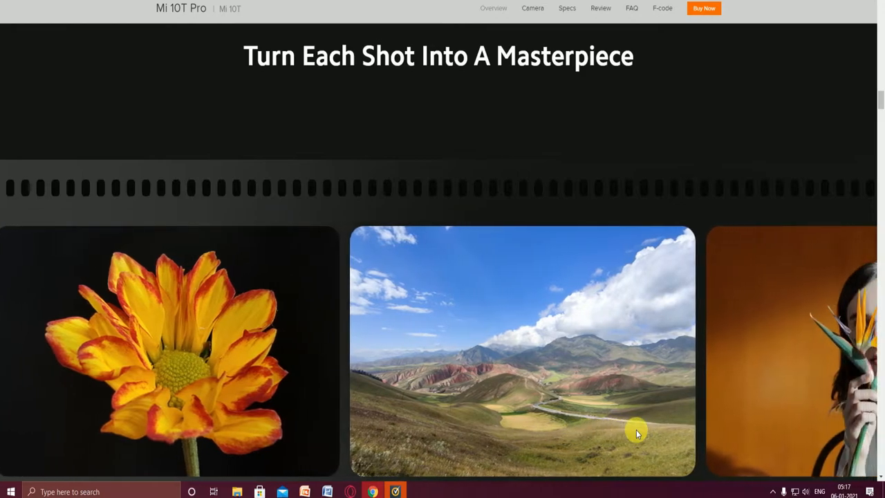
Scroll past the sample photo strip to the 8K Video Recording camera features
{"action": "scroll", "scroll_direction": "down", "scroll_amount": 3}
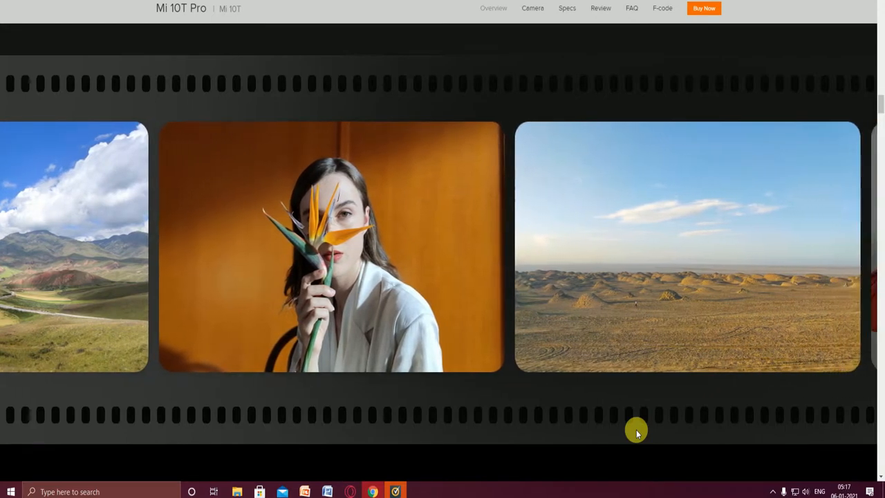
{"action": "scroll", "scroll_direction": "down", "scroll_amount": 3}
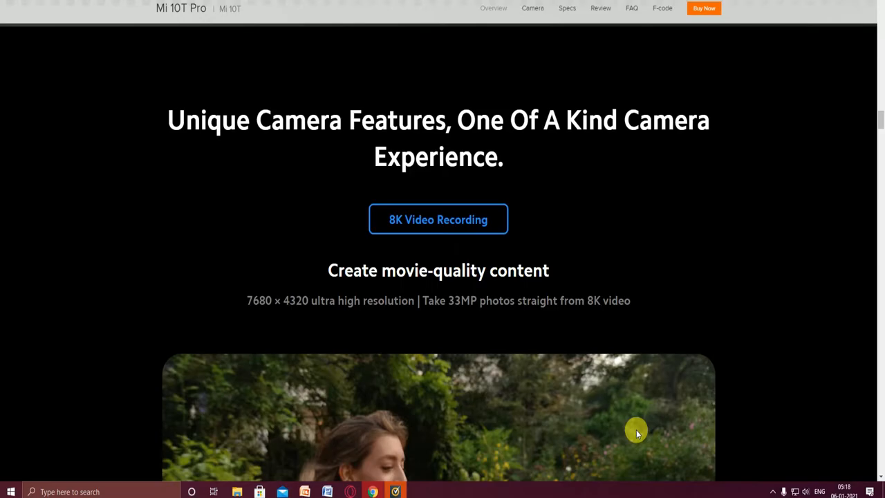
Scroll past Long Exposure Modes to 'A Flagship Display Of The Highest Standard' 144Hz graphic
{"action": "scroll", "scroll_direction": "down", "scroll_amount": 3}
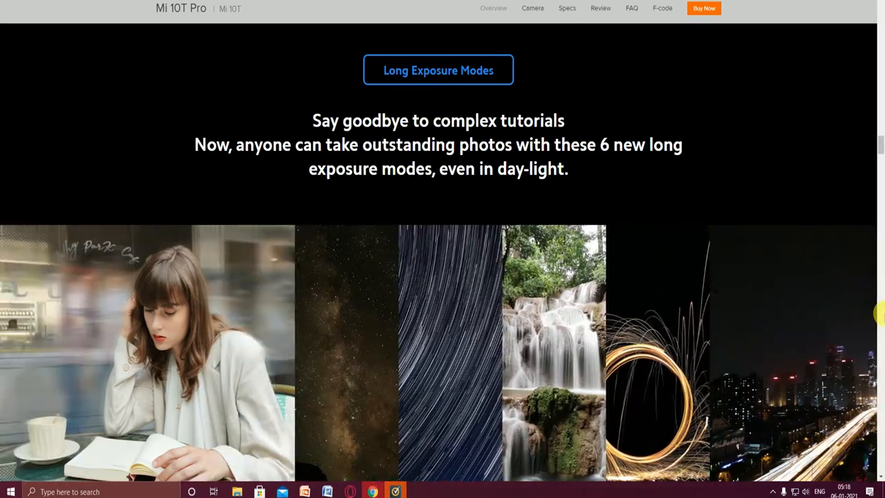
{"action": "scroll", "scroll_direction": "down", "scroll_amount": 3}
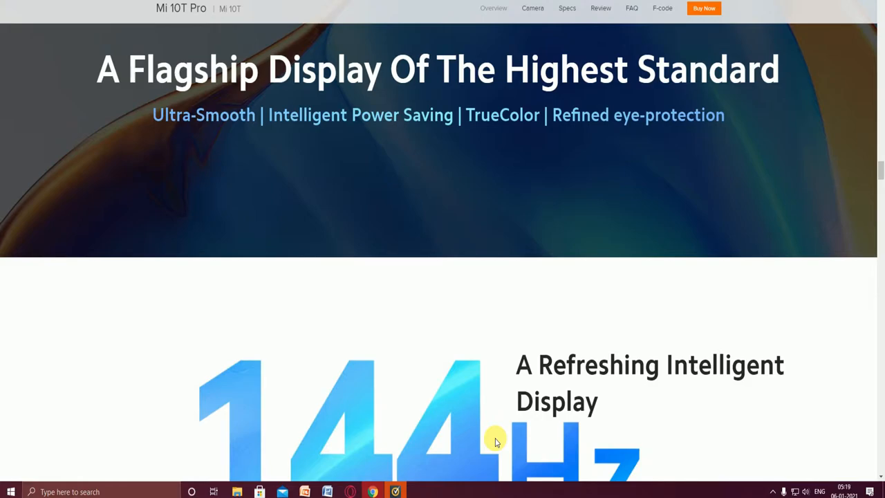
Scroll past the smooth scrolling section to the 7-Step Intelligent AdaptiveSync Display refresh rates
{"action": "scroll", "scroll_direction": "down", "scroll_amount": 3}
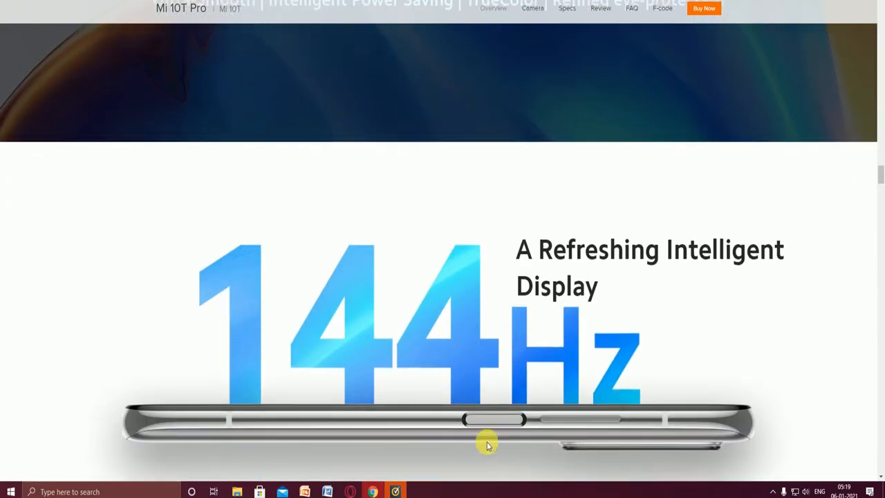
{"action": "scroll", "scroll_direction": "down", "scroll_amount": 3}
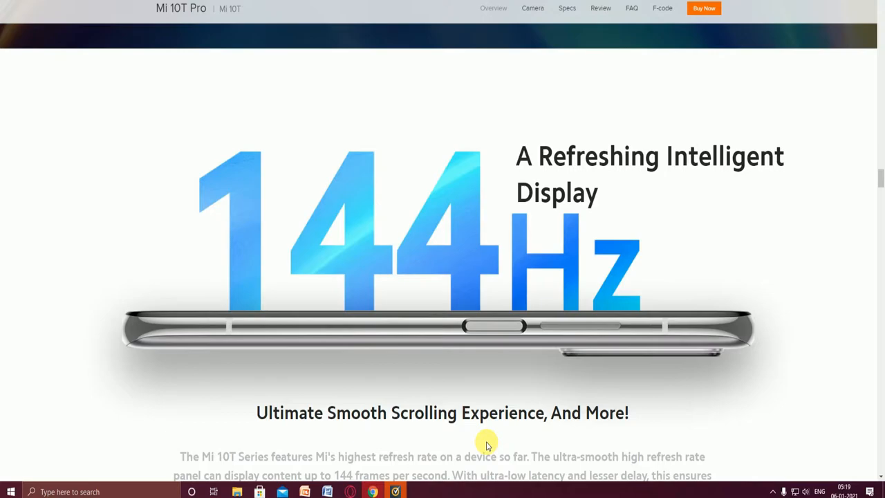
{"action": "scroll", "scroll_direction": "down", "scroll_amount": 3}
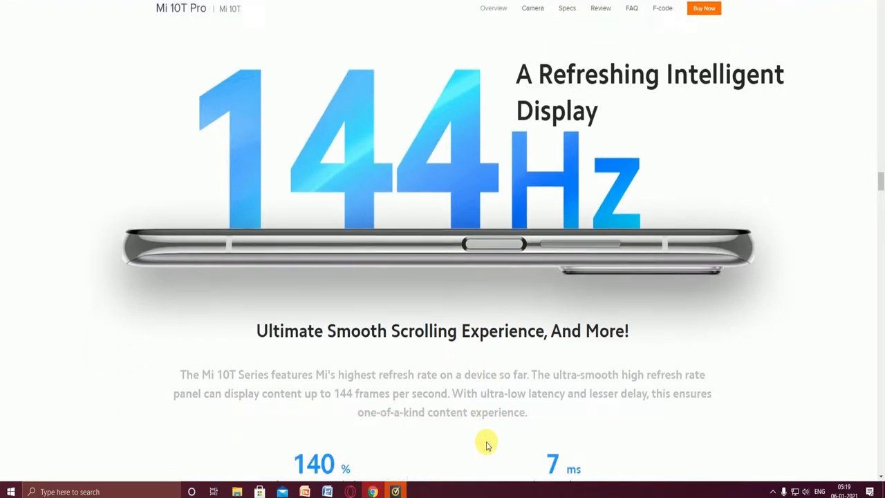
{"action": "scroll", "scroll_direction": "down", "scroll_amount": 3}
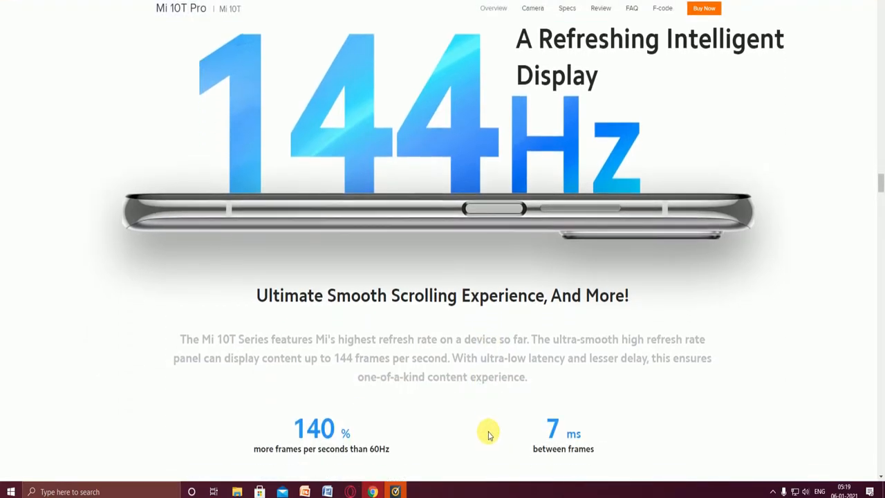
{"action": "scroll", "scroll_direction": "down", "scroll_amount": 3}
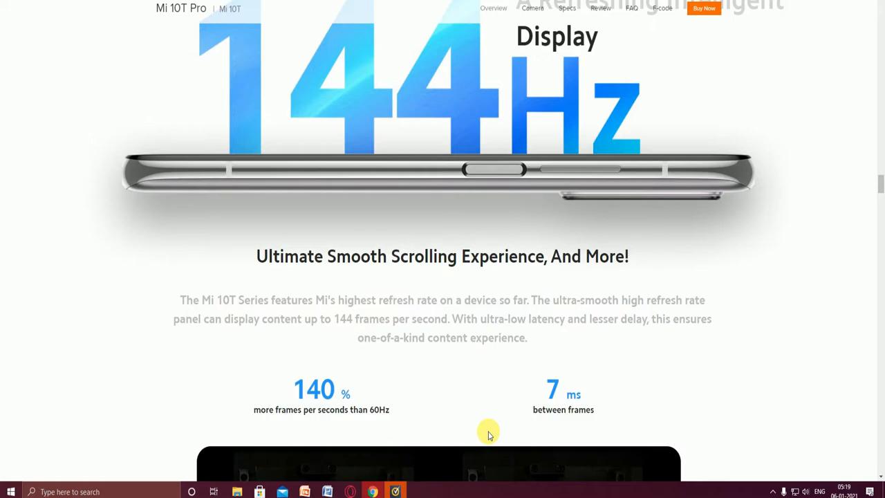
{"action": "scroll", "scroll_direction": "down", "scroll_amount": 3}
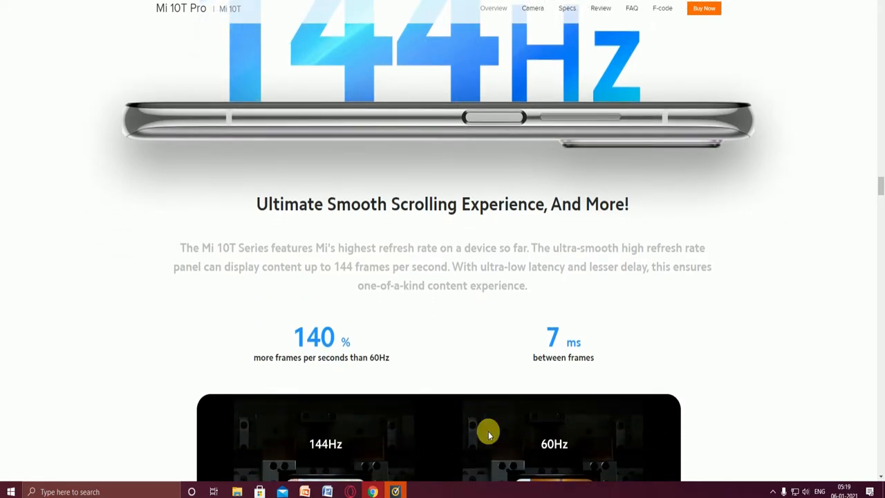
{"action": "scroll", "scroll_direction": "down", "scroll_amount": 3}
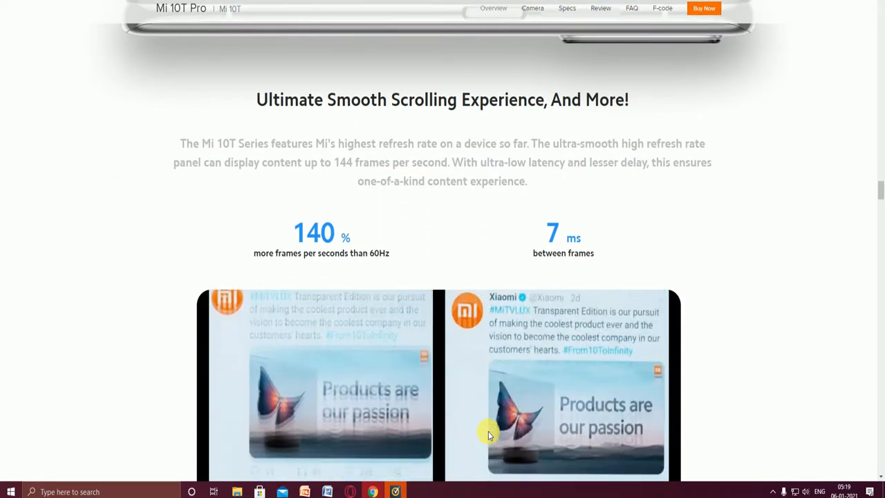
{"action": "scroll", "scroll_direction": "down", "scroll_amount": 3}
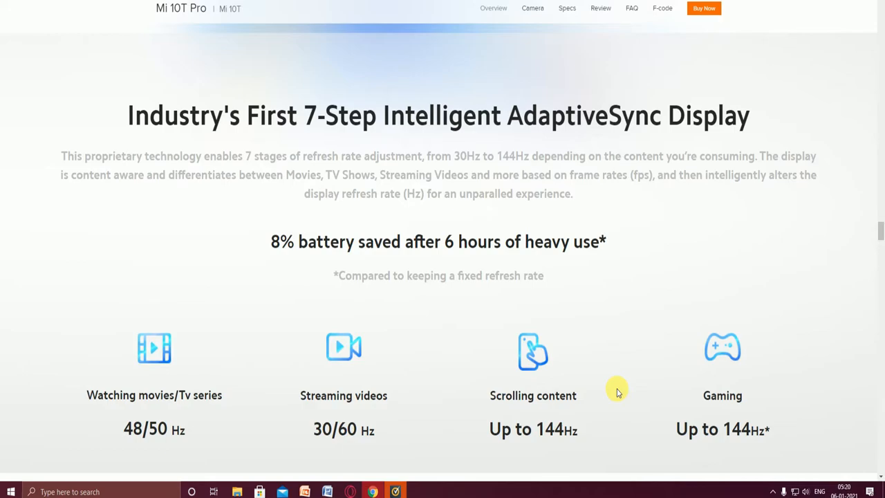
Scroll past the refresh-rate icons to the MEMC frame interpolation section
{"action": "scroll", "scroll_direction": "down", "scroll_amount": 3}
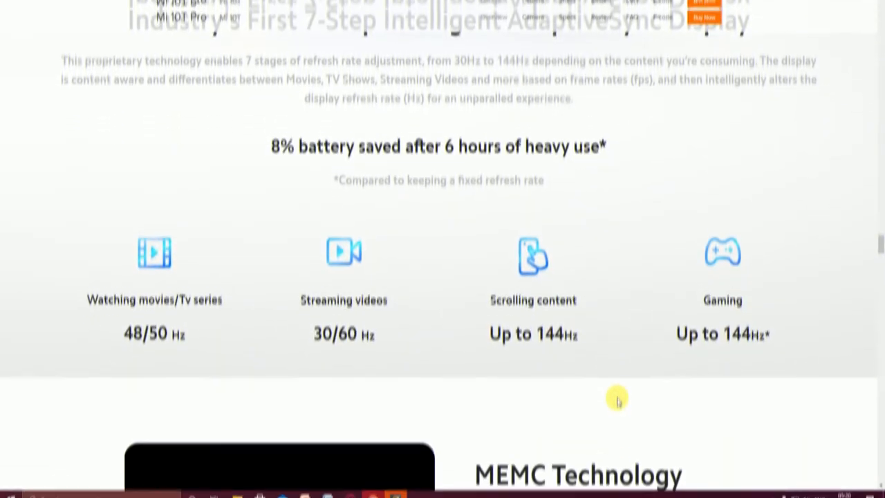
{"action": "scroll", "scroll_direction": "up", "scroll_amount": 3}
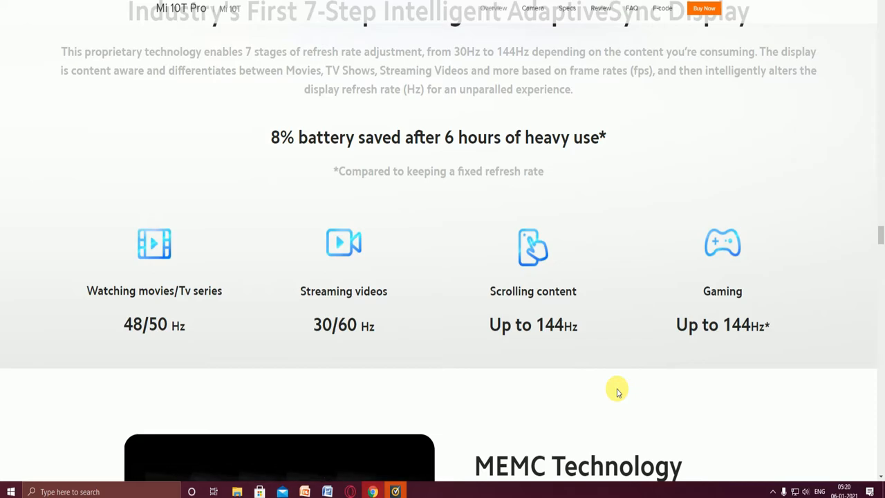
{"action": "scroll", "scroll_direction": "down", "scroll_amount": 3}
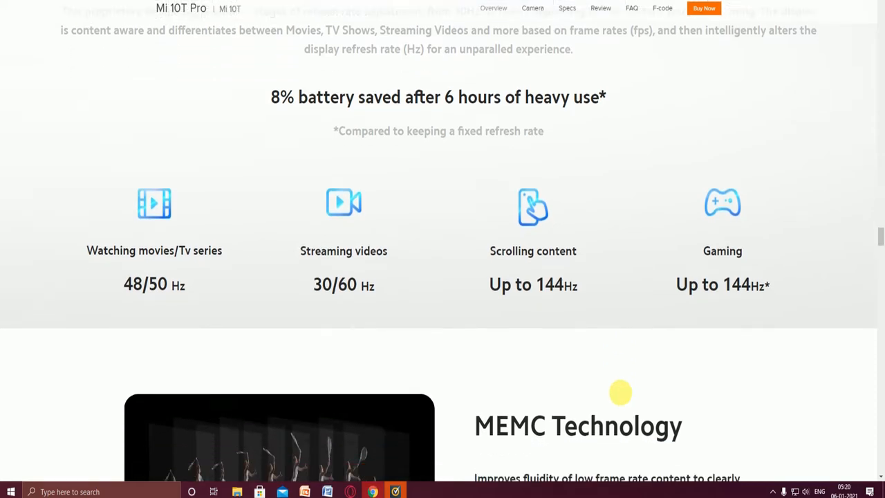
{"action": "scroll", "scroll_direction": "down", "scroll_amount": 3}
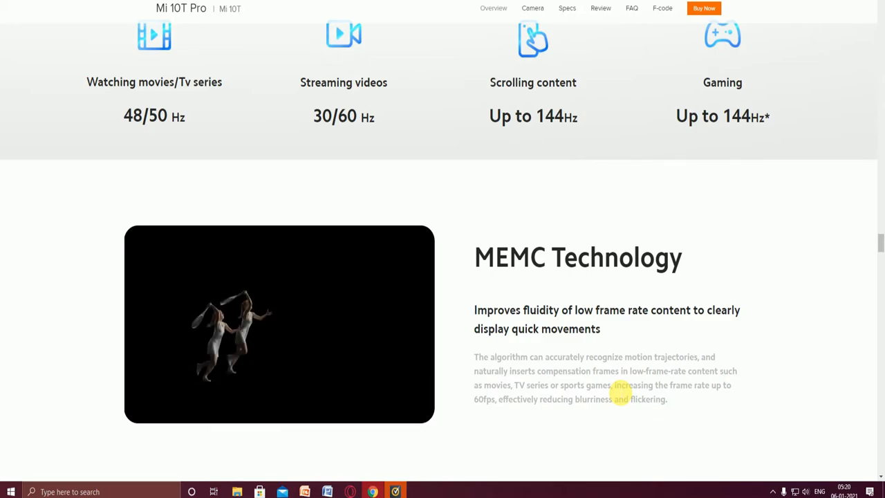
Scroll through TrueColor and reading mode to Comfortable Viewing and the Best-In-Class 5G Performance banner
{"action": "scroll", "scroll_direction": "up", "scroll_amount": 3}
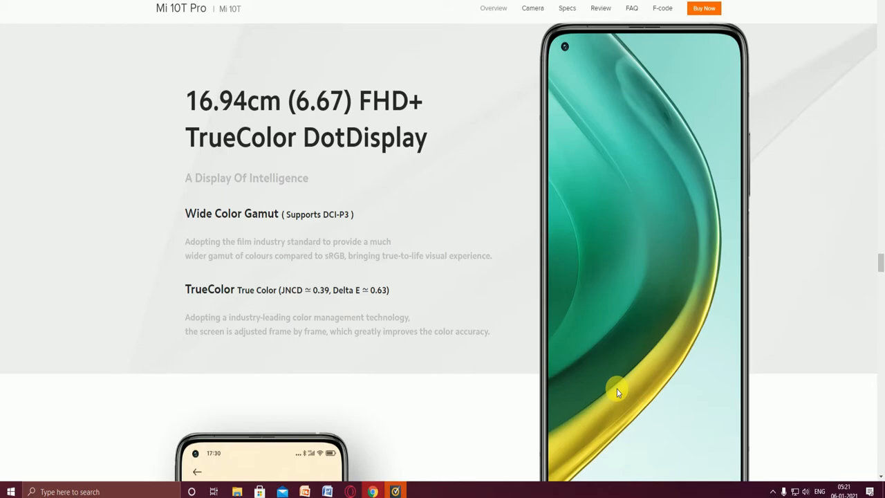
{"action": "mouse_move", "coordinate": [637, 325]}
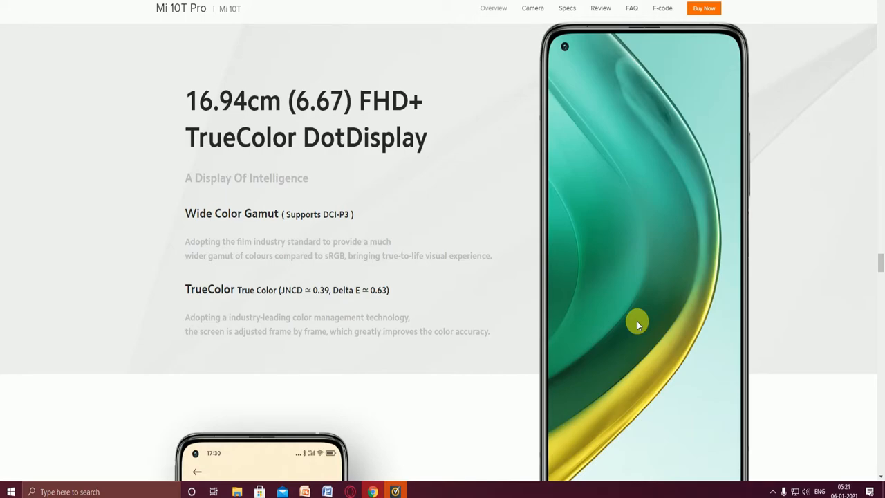
{"action": "scroll", "scroll_direction": "down", "scroll_amount": 3}
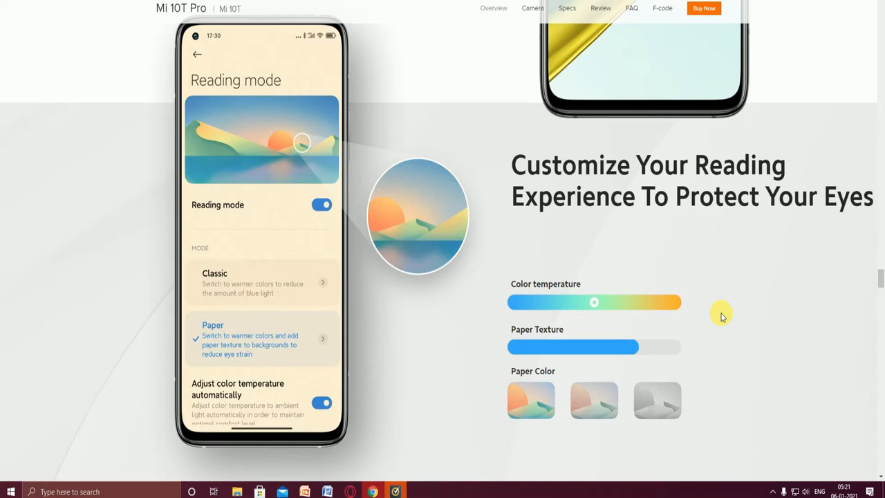
{"action": "scroll", "scroll_direction": "down", "scroll_amount": 3}
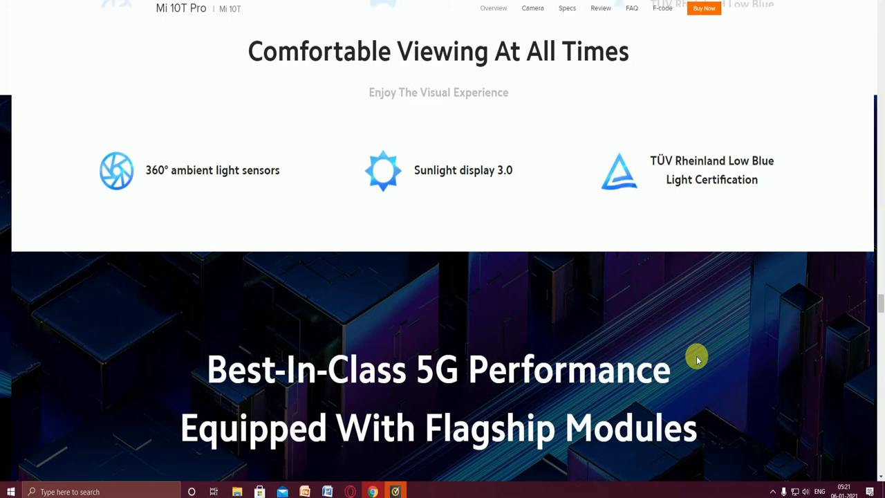
Scroll past Snapdragon 865 performance to Lightning Fast Connectivity with 5G bands and Wi-Fi 6
{"action": "scroll", "scroll_direction": "down", "scroll_amount": 3}
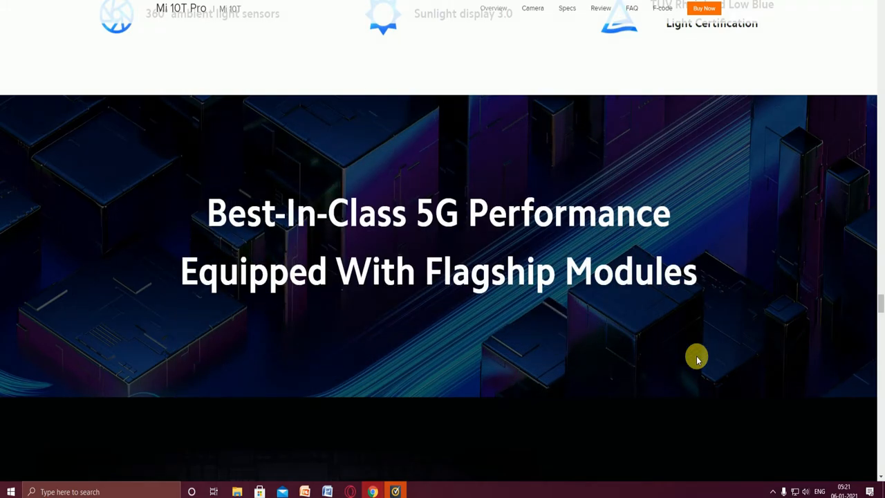
{"action": "scroll", "scroll_direction": "down", "scroll_amount": 3}
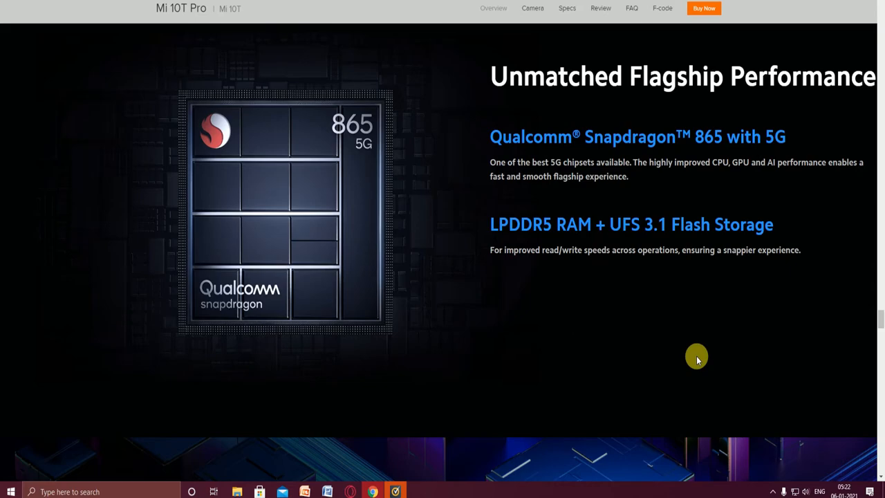
{"action": "mouse_move", "coordinate": [694, 418]}
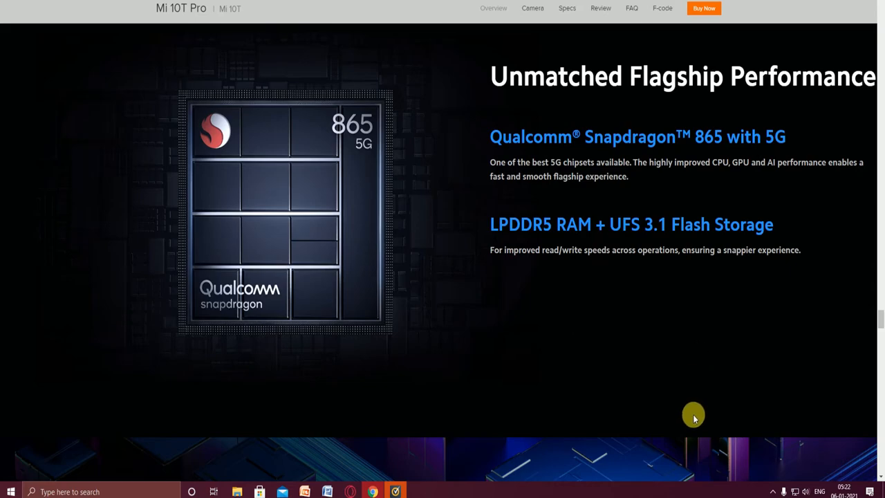
{"action": "scroll", "scroll_direction": "down", "scroll_amount": 3}
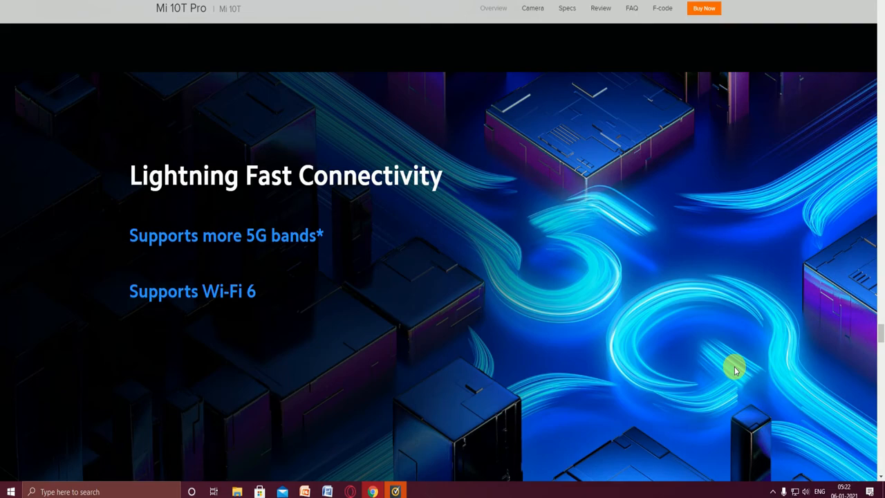
Scroll past the 5000mAh battery and 33W charging sections to 'A Brand New Design Philosophy'
{"action": "scroll", "scroll_direction": "down", "scroll_amount": 3}
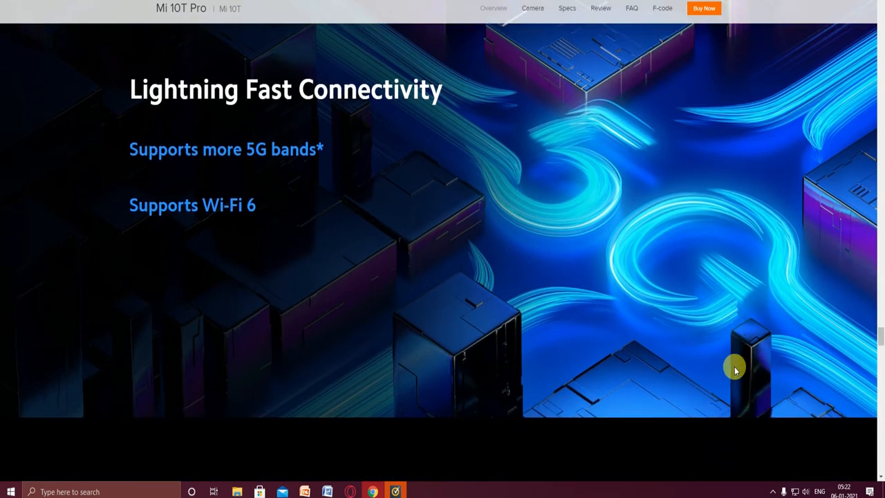
{"action": "scroll", "scroll_direction": "down", "scroll_amount": 3}
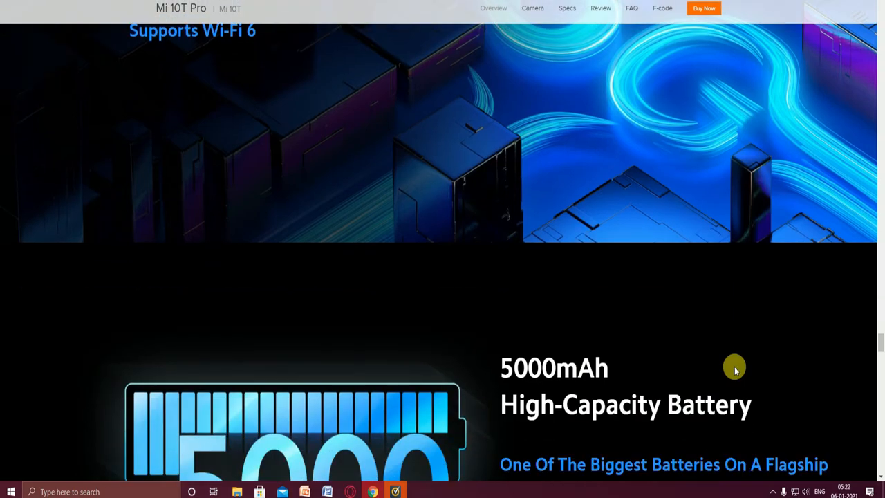
{"action": "scroll", "scroll_direction": "down", "scroll_amount": 3}
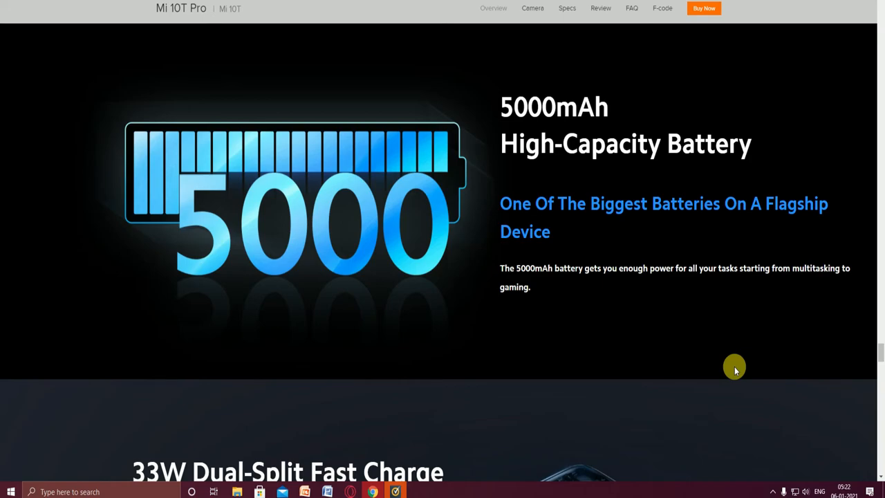
{"action": "scroll", "scroll_direction": "down", "scroll_amount": 3}
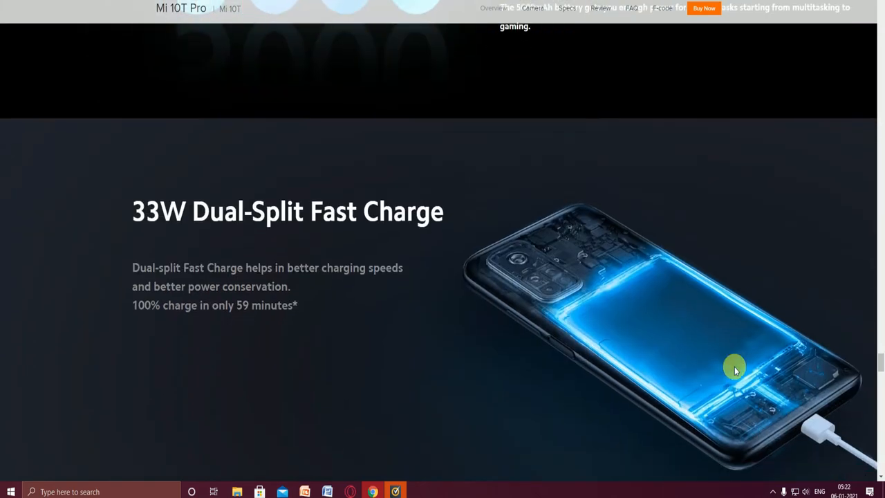
{"action": "scroll", "scroll_direction": "down", "scroll_amount": 3}
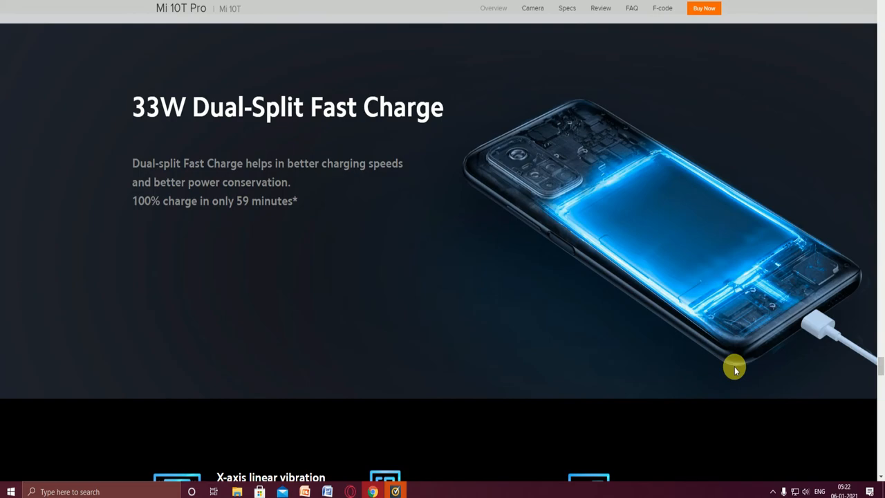
{"action": "scroll", "scroll_direction": "down", "scroll_amount": 3}
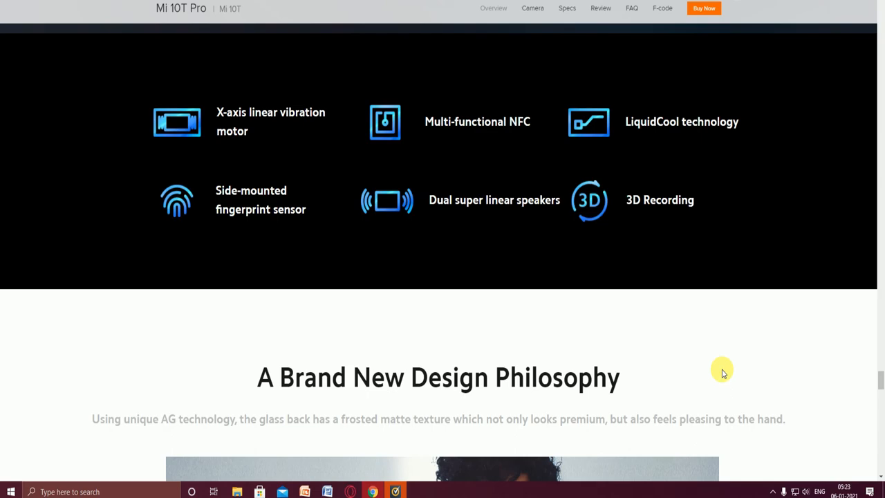
Switch the Mi 10T Pro colour preview to Lunar Silver, then scroll to the antibacterial case section
{"action": "scroll", "scroll_direction": "down", "scroll_amount": 3}
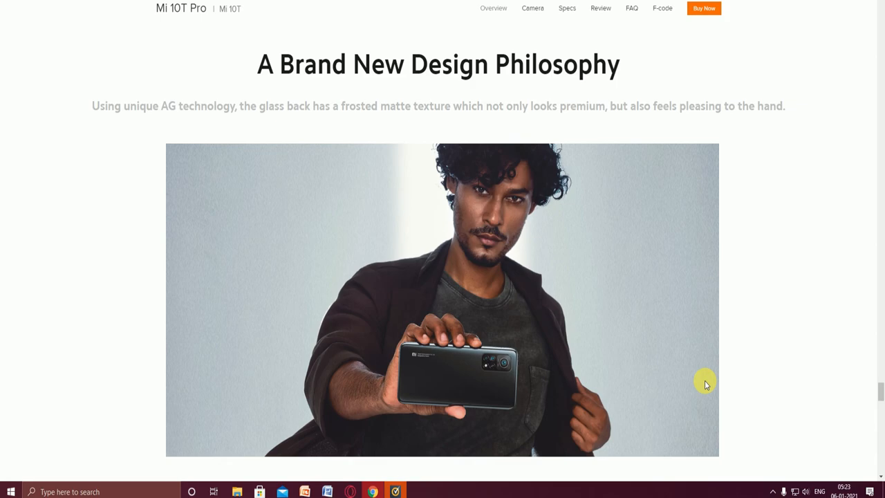
{"action": "scroll", "scroll_direction": "down", "scroll_amount": 3}
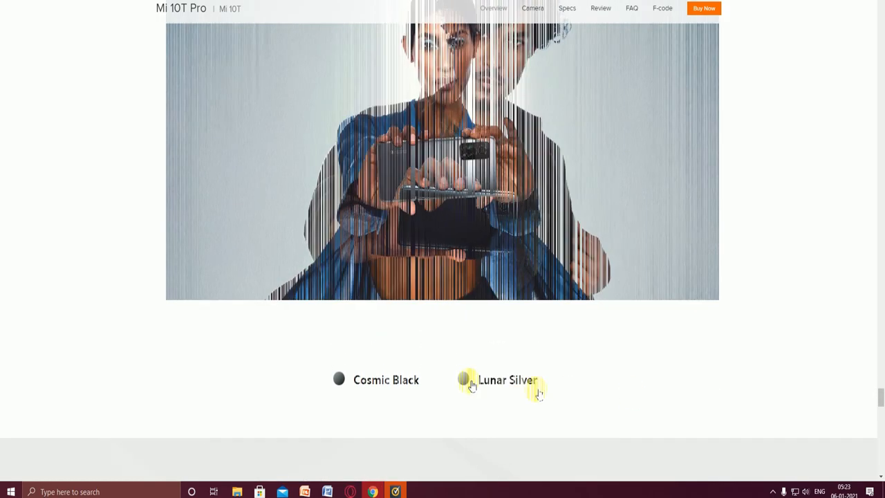
{"action": "left_click", "coordinate": [464, 380]}
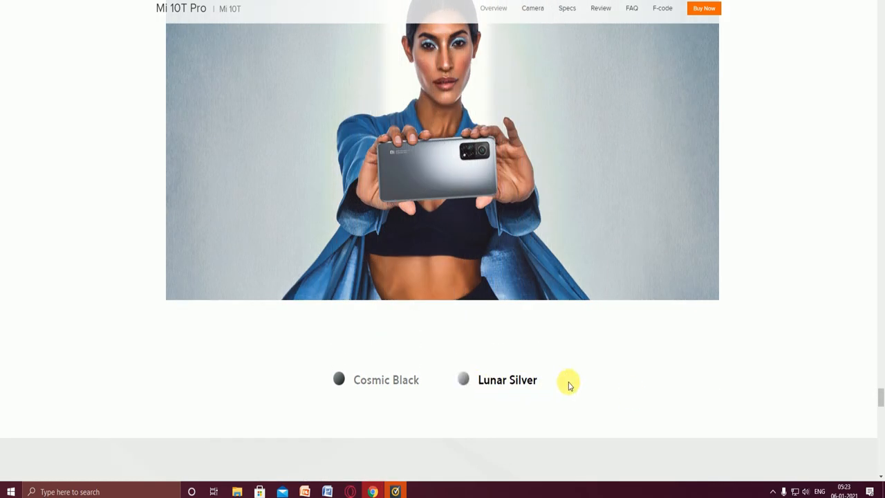
{"action": "scroll", "scroll_direction": "down", "scroll_amount": 3}
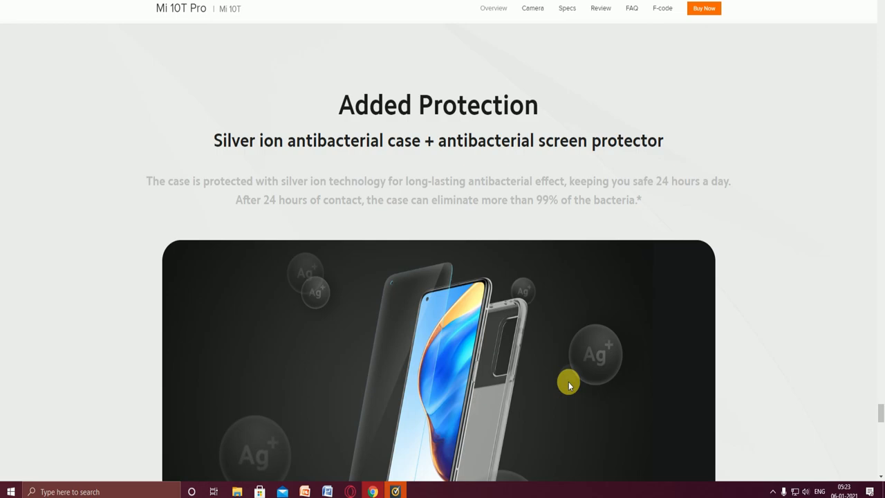
{"action": "scroll", "scroll_direction": "down", "scroll_amount": 3}
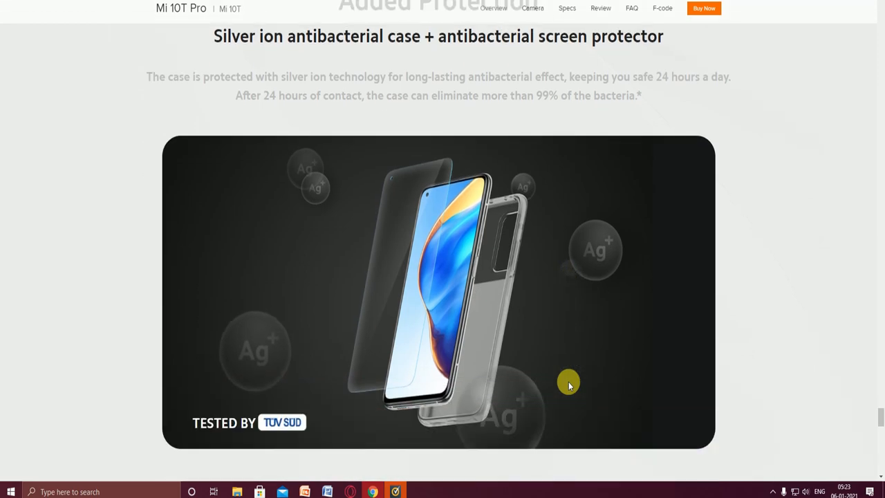